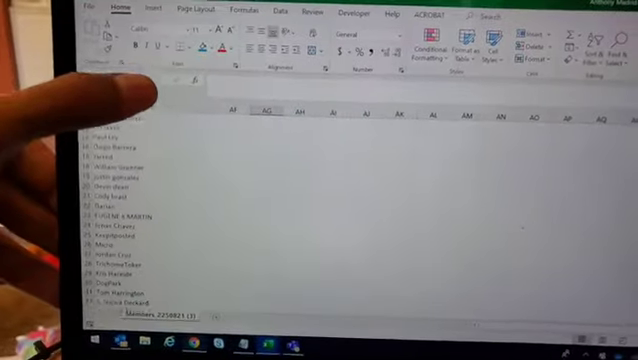
# - Generate random numbers from 1 to 52 three times, getting 31, 13, then 11
pyautogui.scroll(-3)
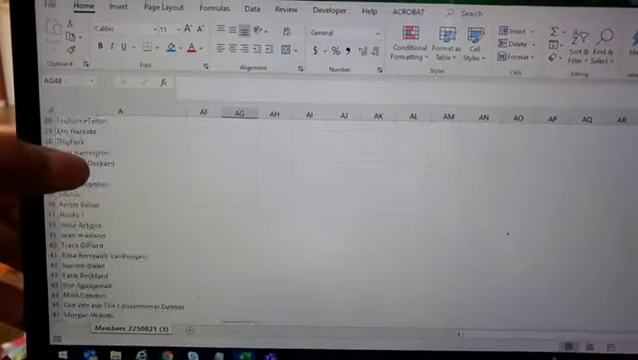
pyautogui.scroll(-3)
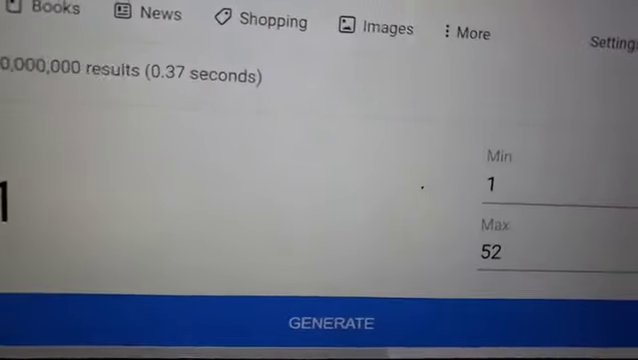
pyautogui.click(330, 322)
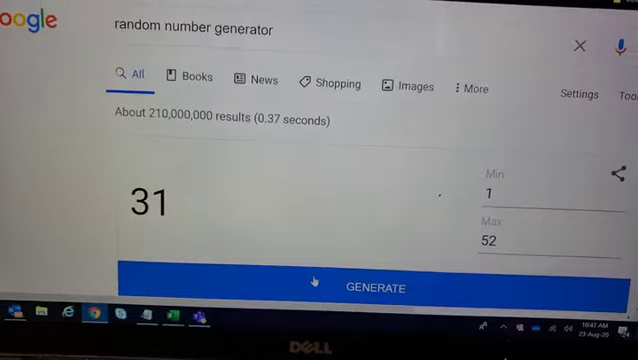
pyautogui.click(372, 288)
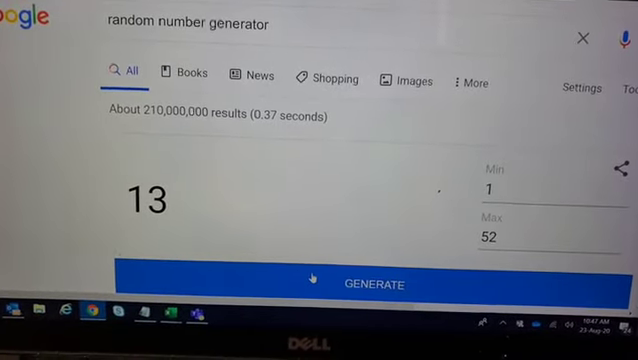
pyautogui.click(372, 288)
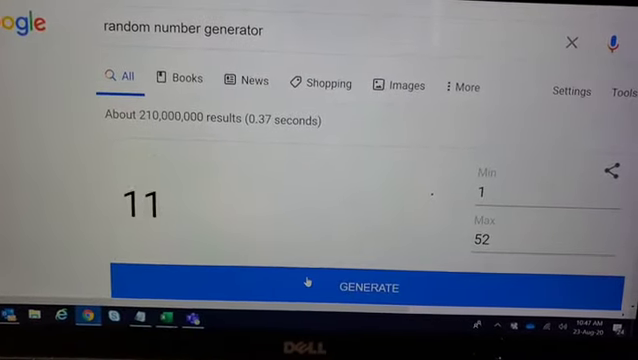